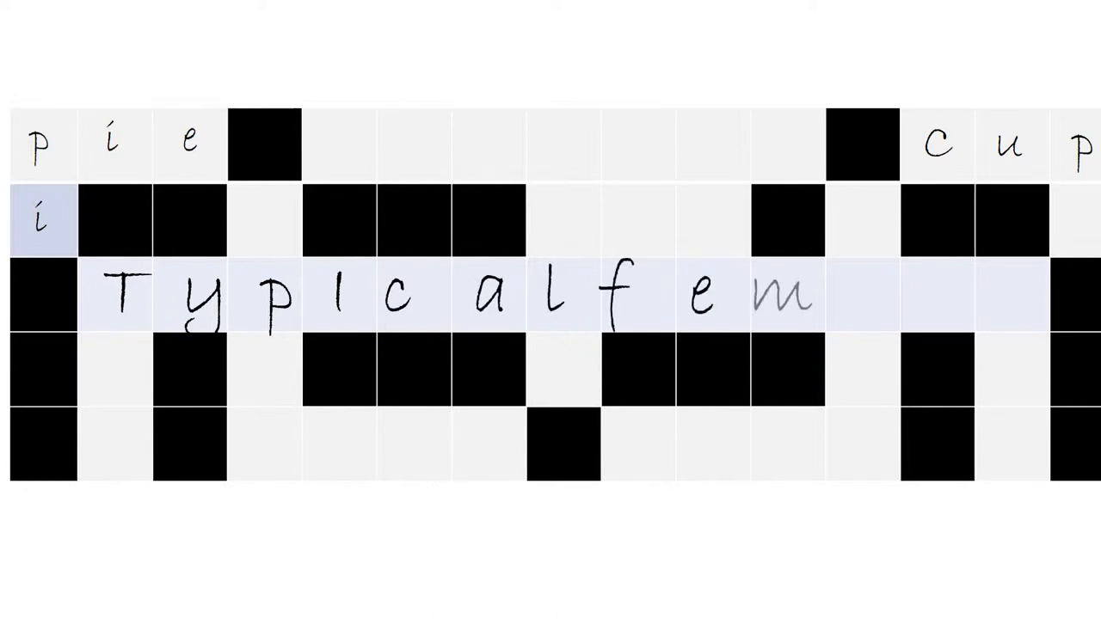
text(ale)
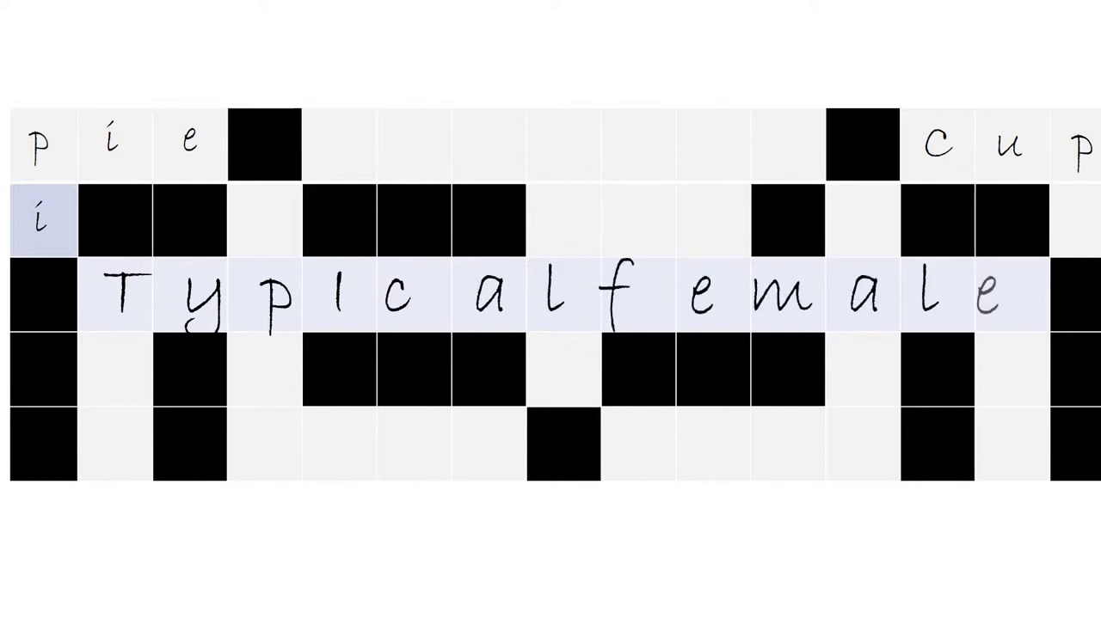